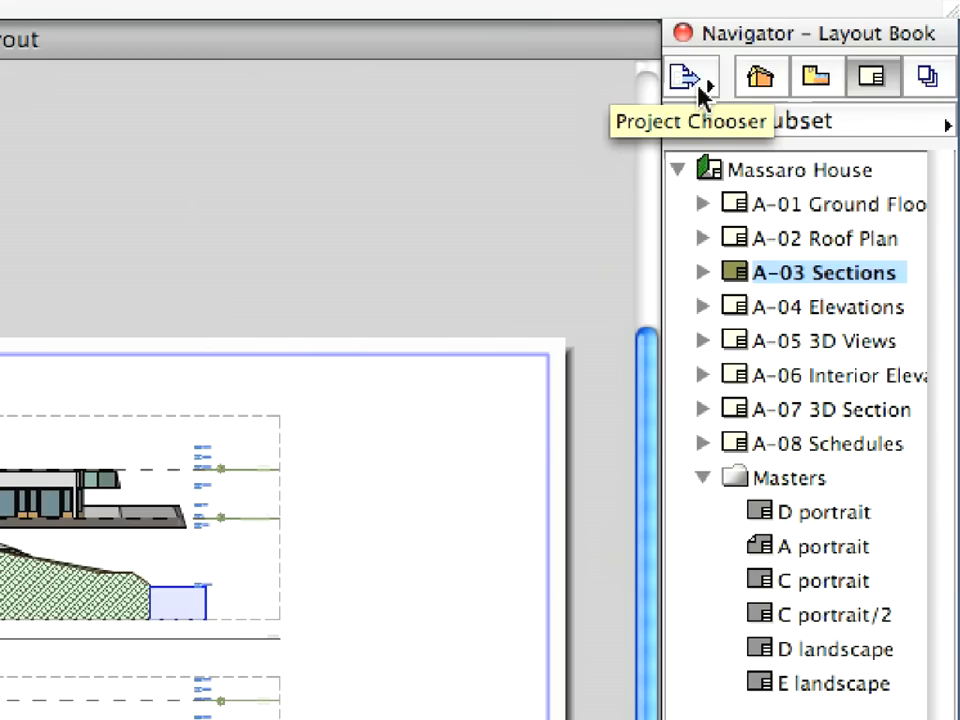
Step: Open the Project Chooser list in the Navigator
click(690, 77)
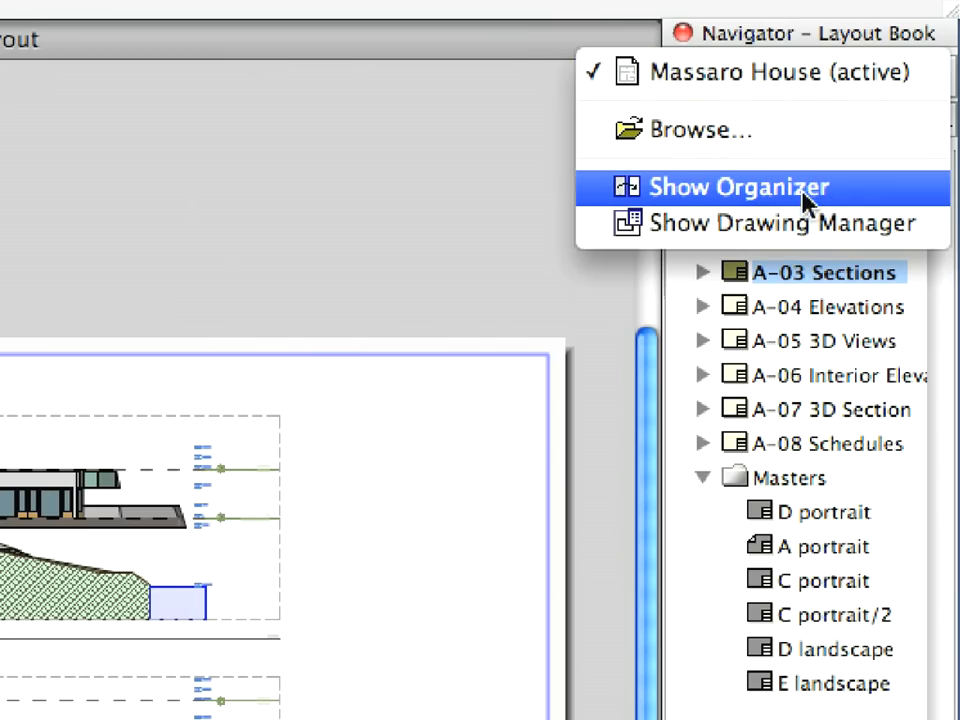
mouse_move(835, 205)
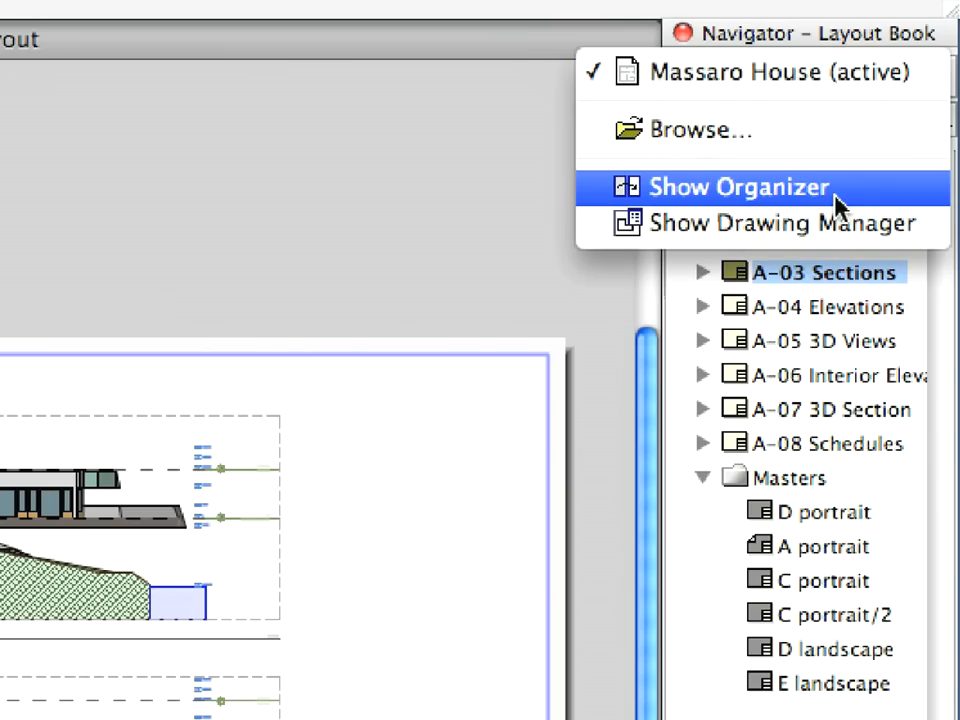
Step: Show the Organizer with Layout Book on the left and Publisher Sets on the right
click(738, 186)
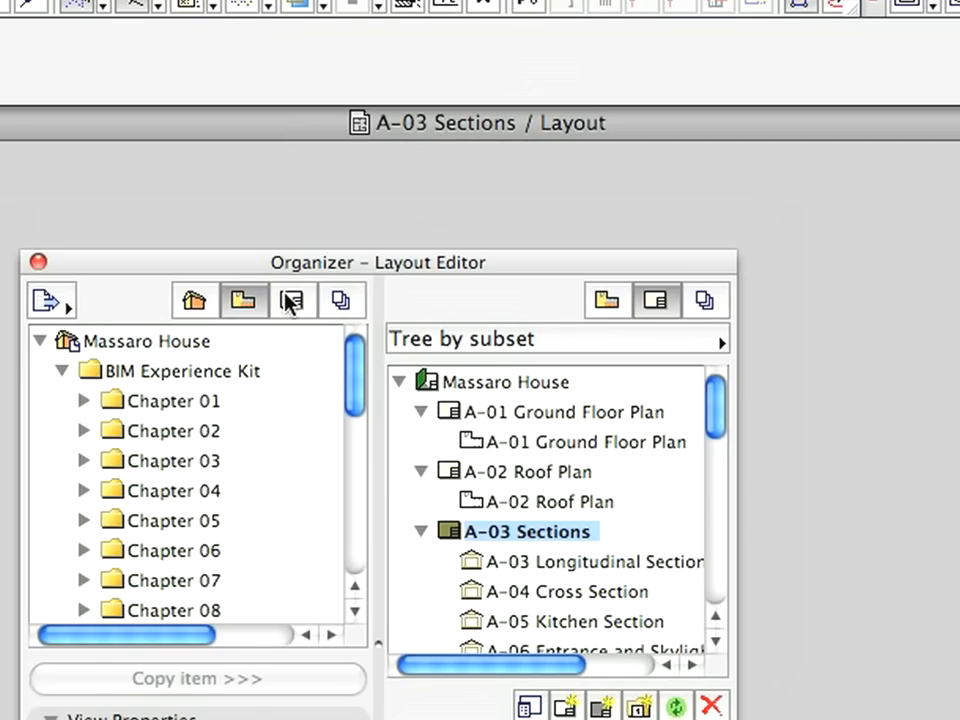
click(293, 300)
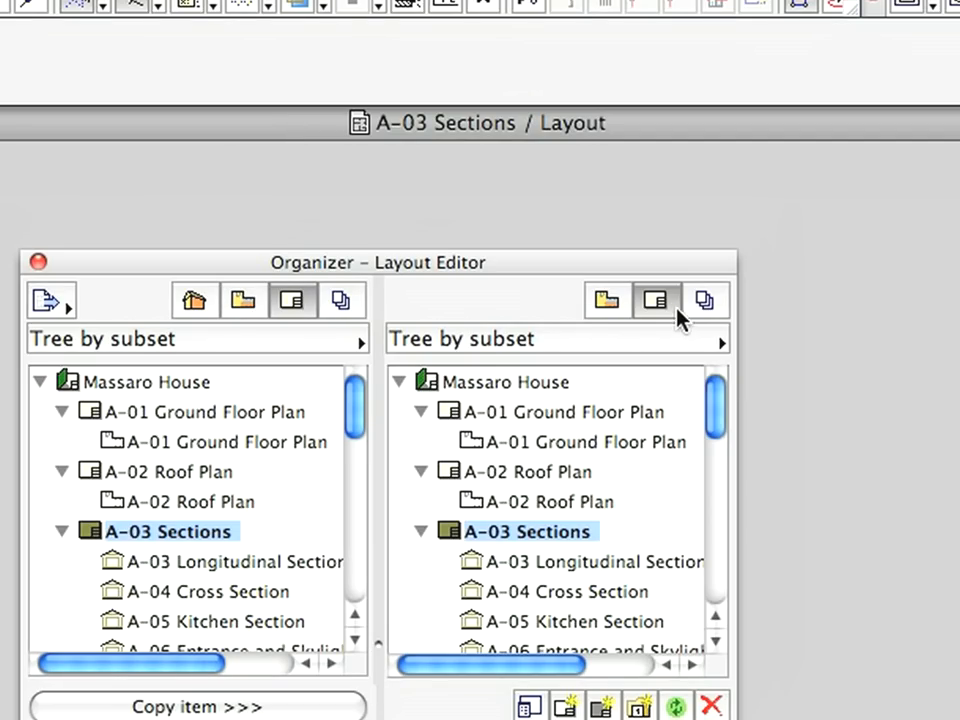
mouse_move(706, 312)
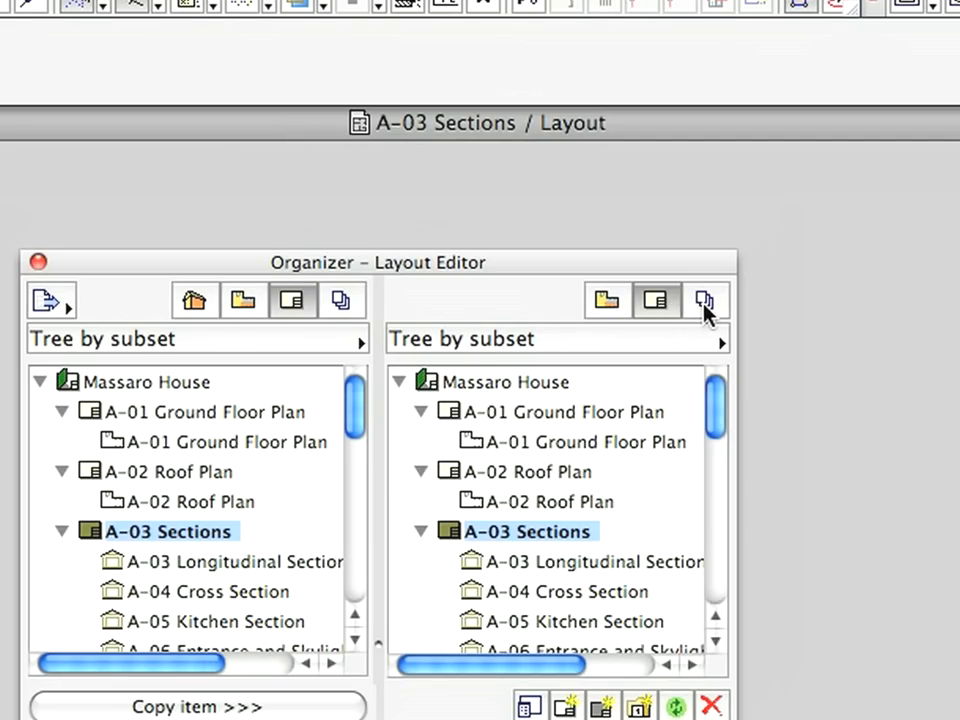
click(705, 300)
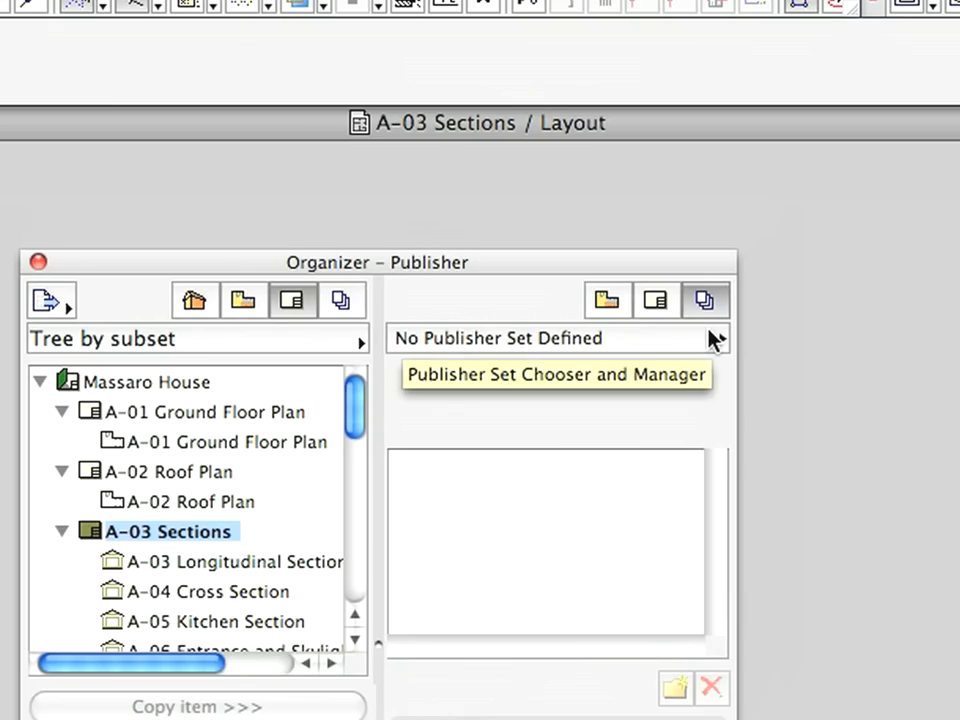
Step: Create a new publisher set named 'Massaro House'
click(718, 338)
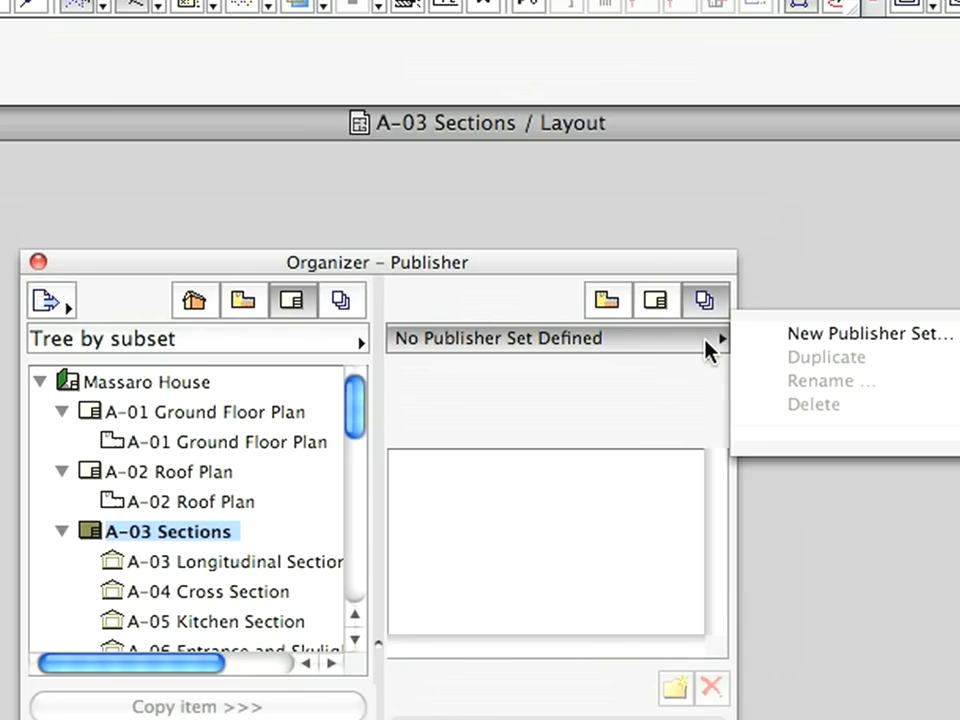
mouse_move(860, 333)
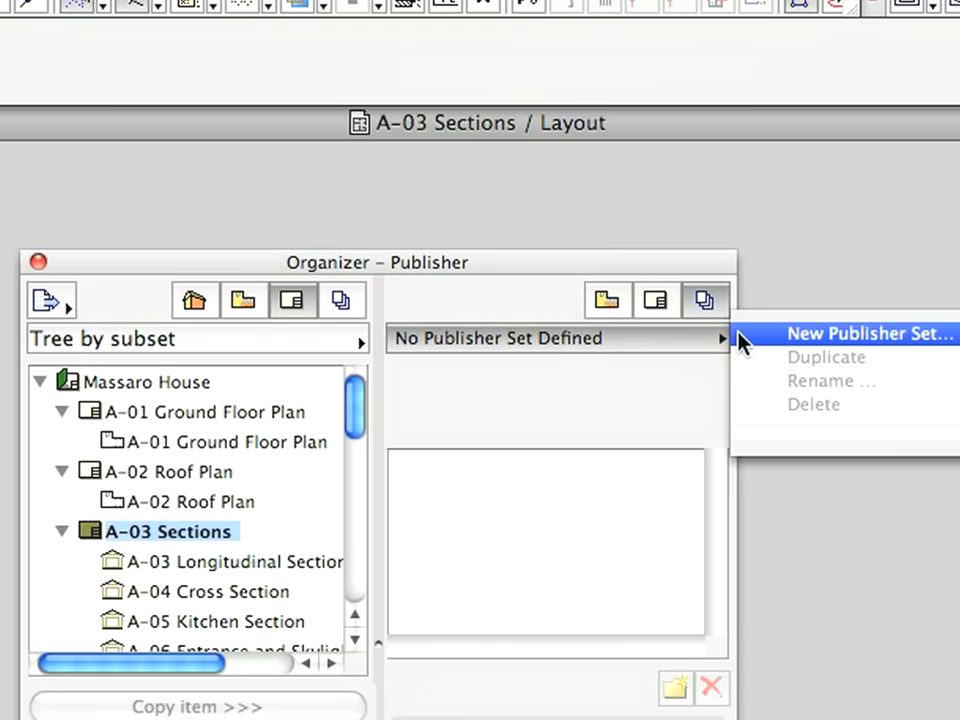
click(870, 333)
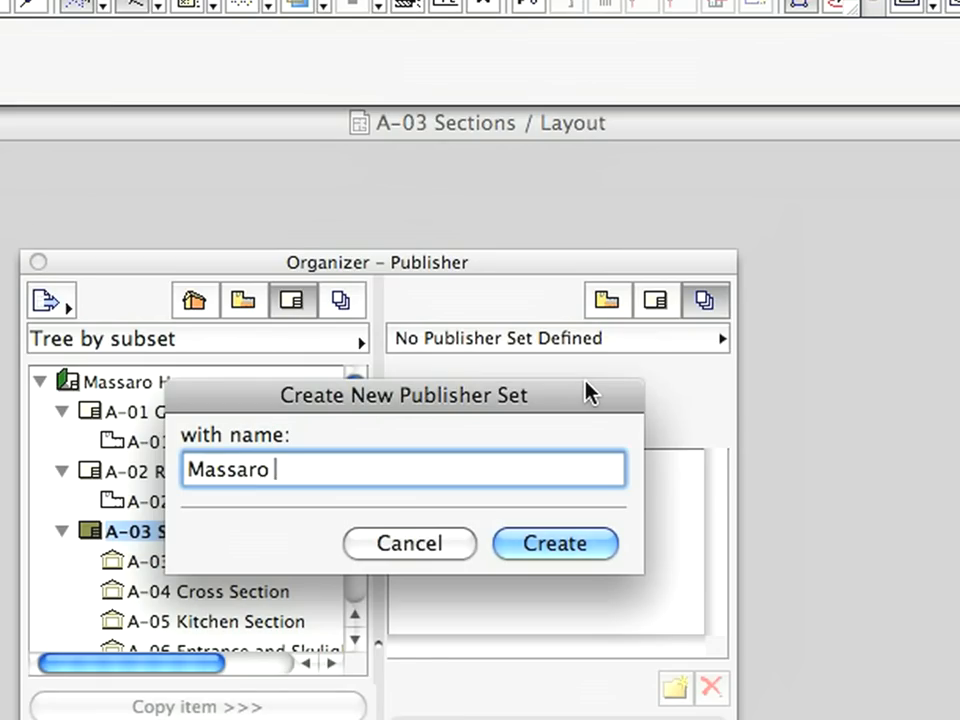
text(House)
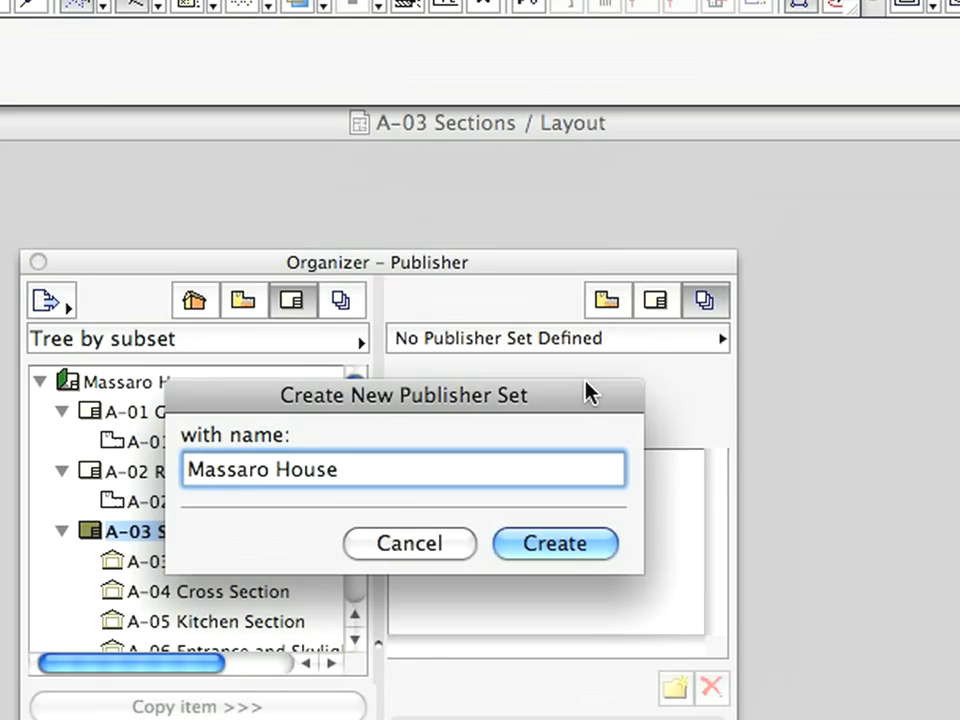
click(554, 543)
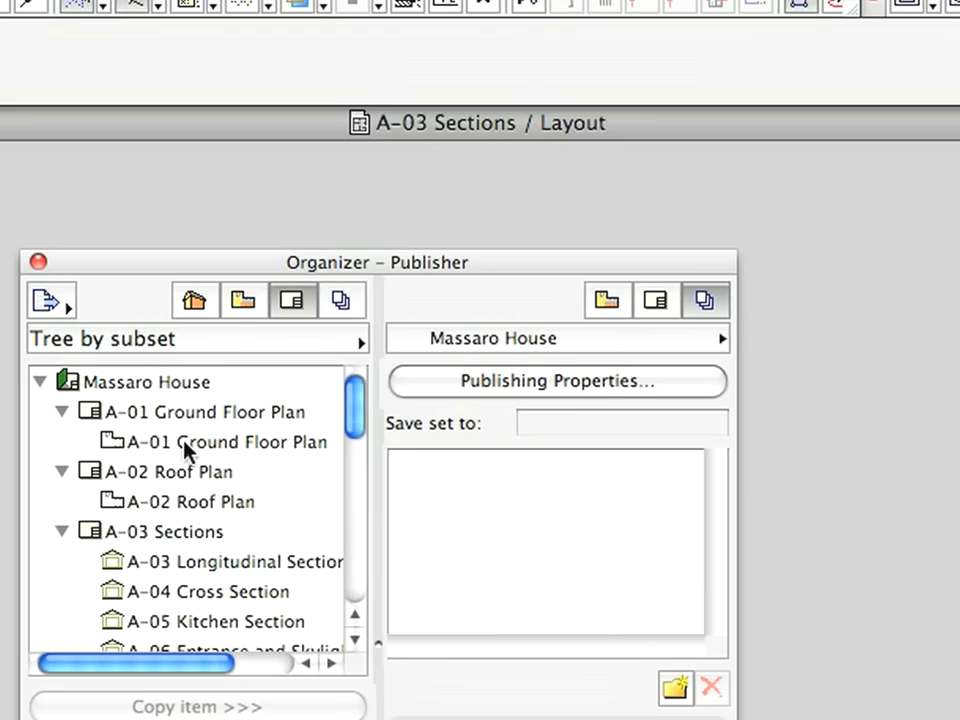
Step: Drag the Massaro House layout book root into the publisher set list
click(228, 412)
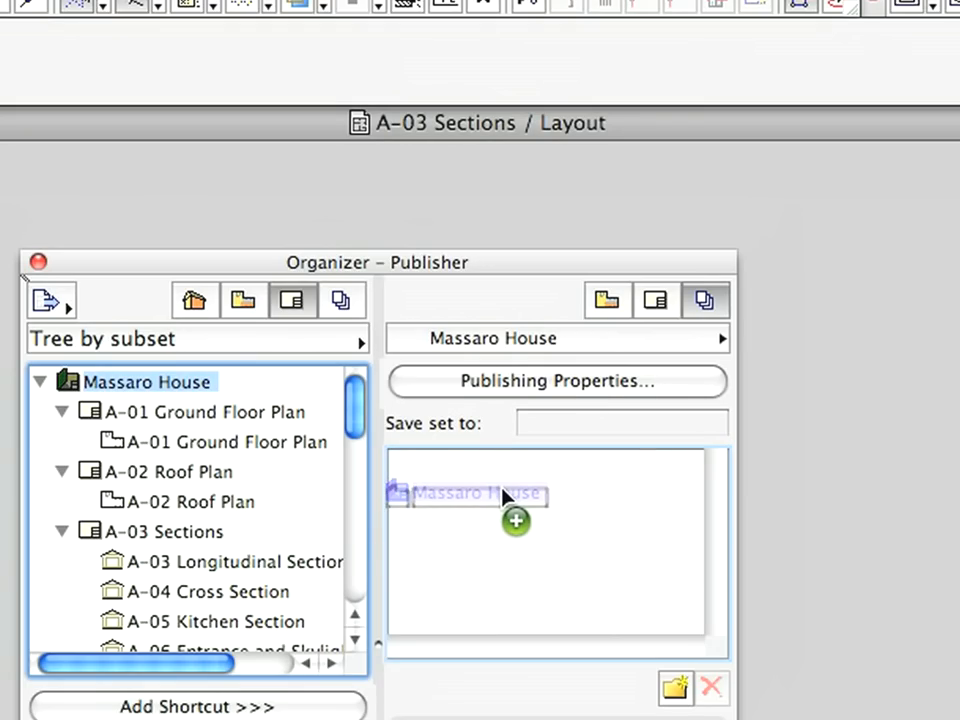
drag(150, 381, 490, 495)
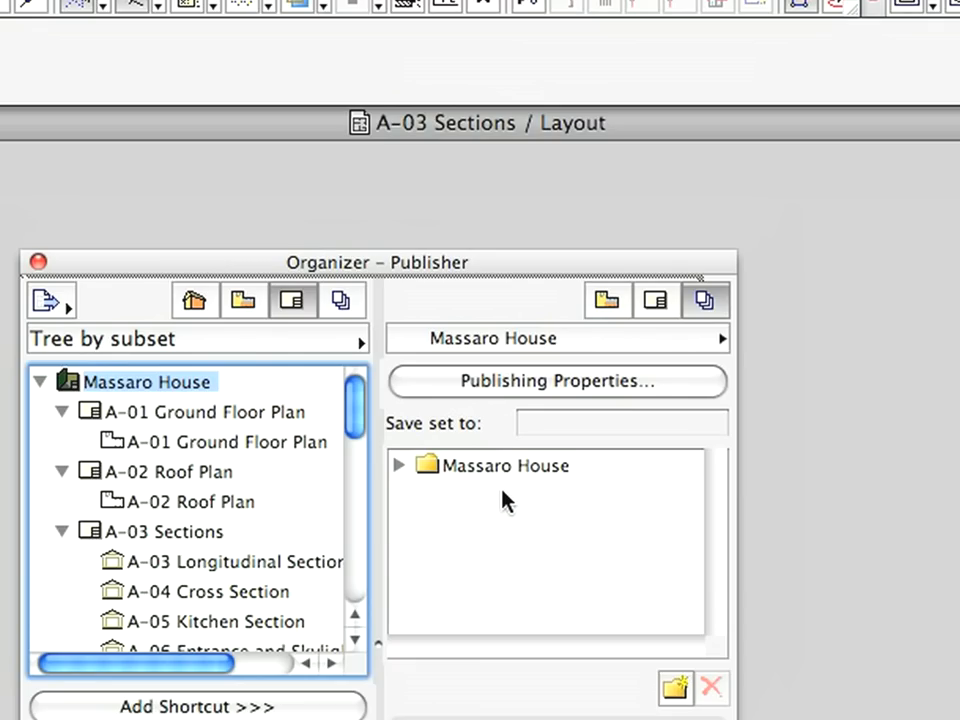
mouse_move(530, 390)
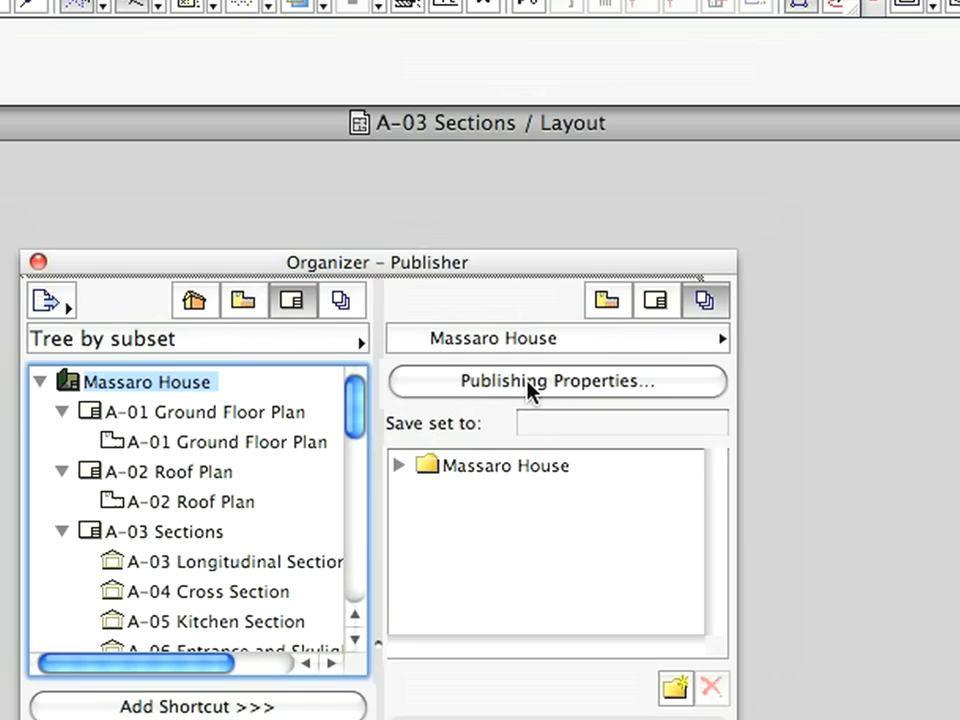
Step: Set the publish destination to Desktop > Massaro House and expand the set's folder
click(556, 381)
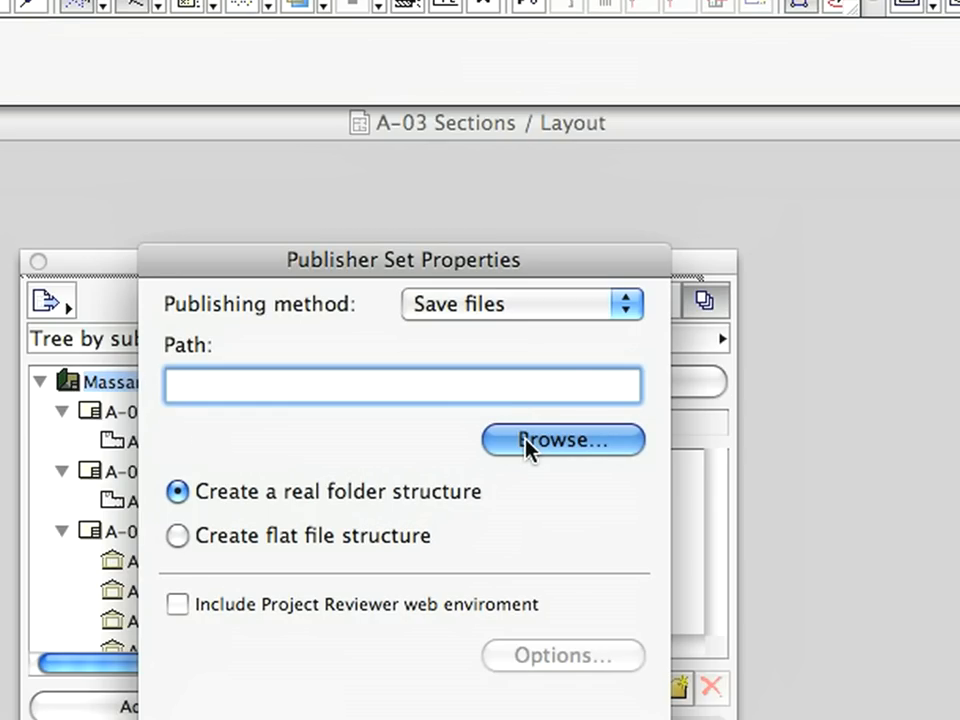
click(562, 440)
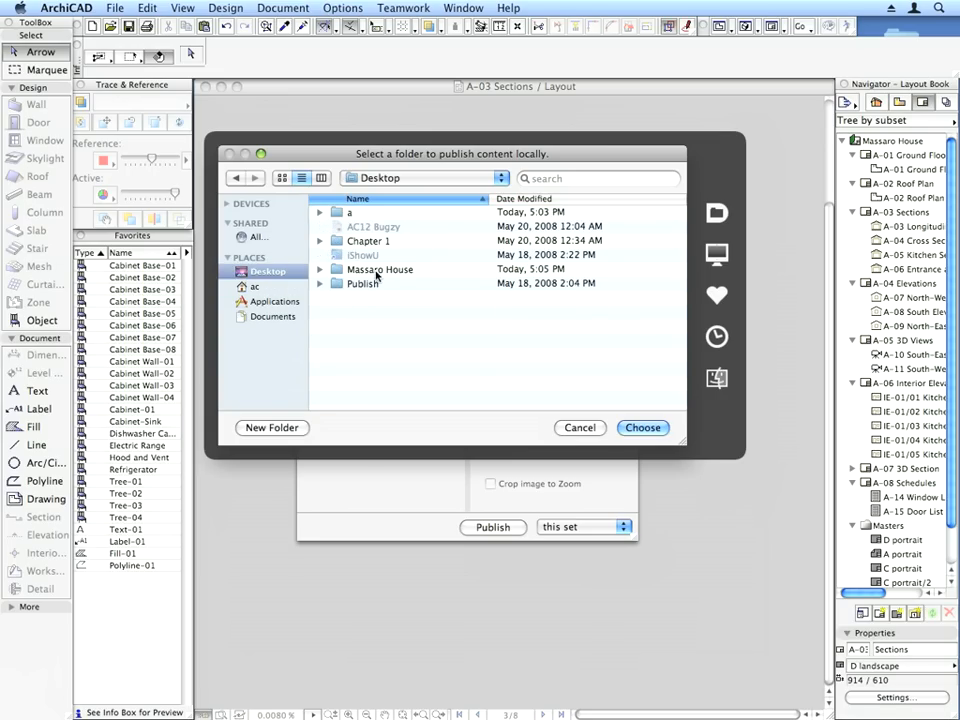
double_click(379, 269)
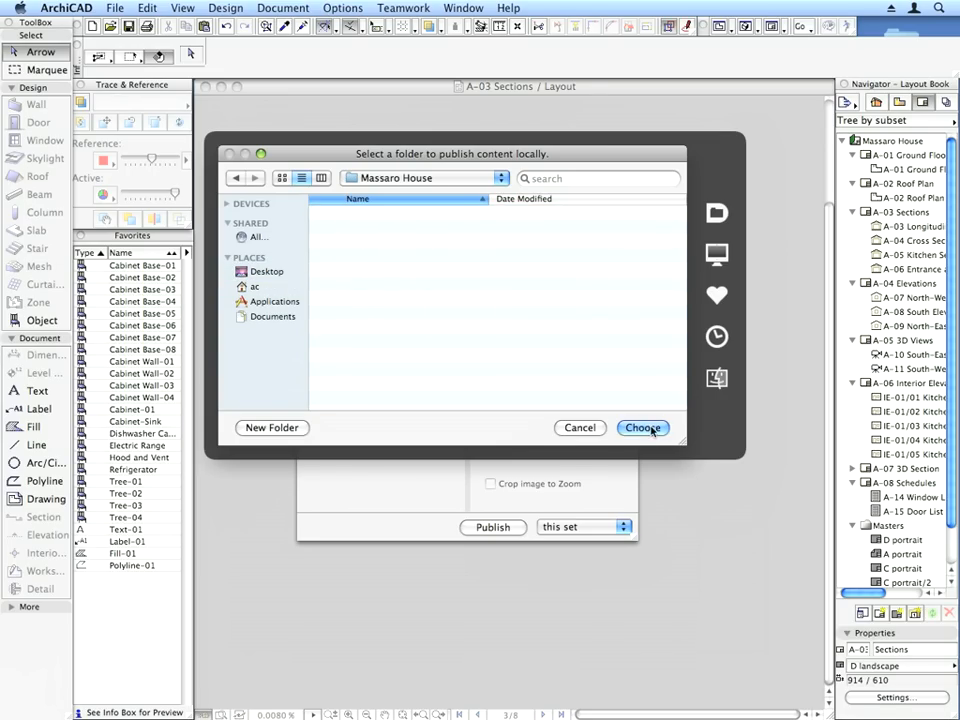
click(643, 428)
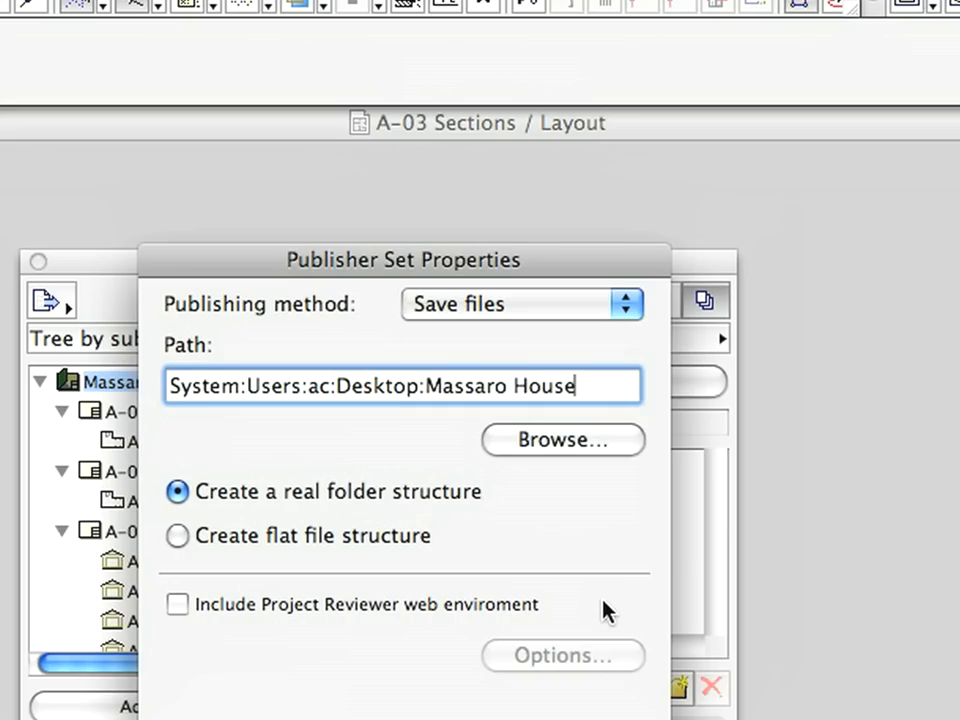
mouse_move(392, 543)
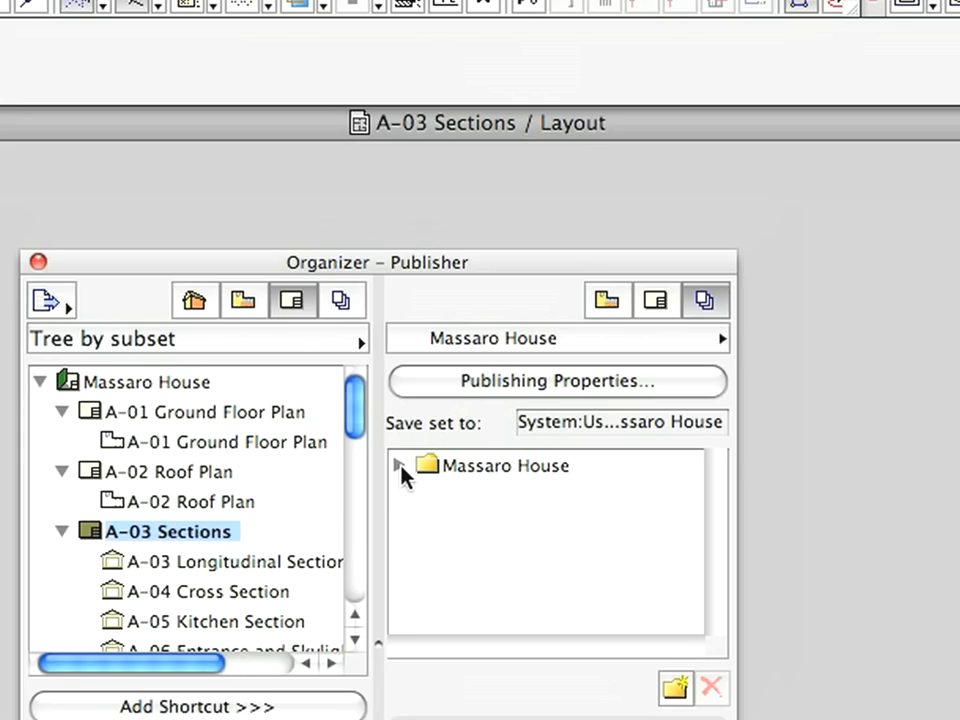
click(399, 465)
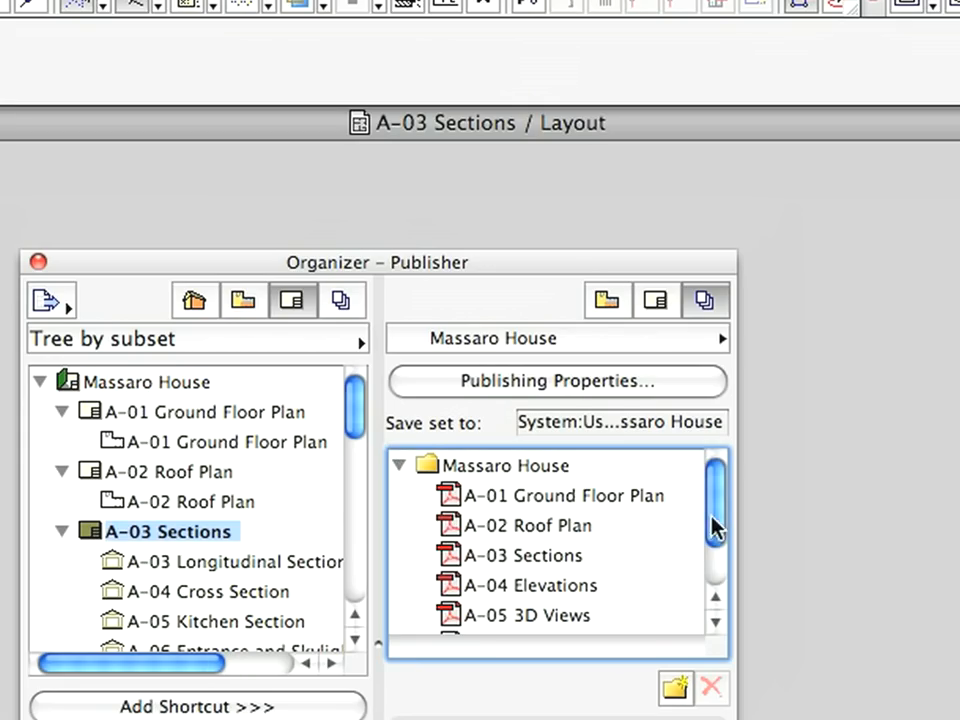